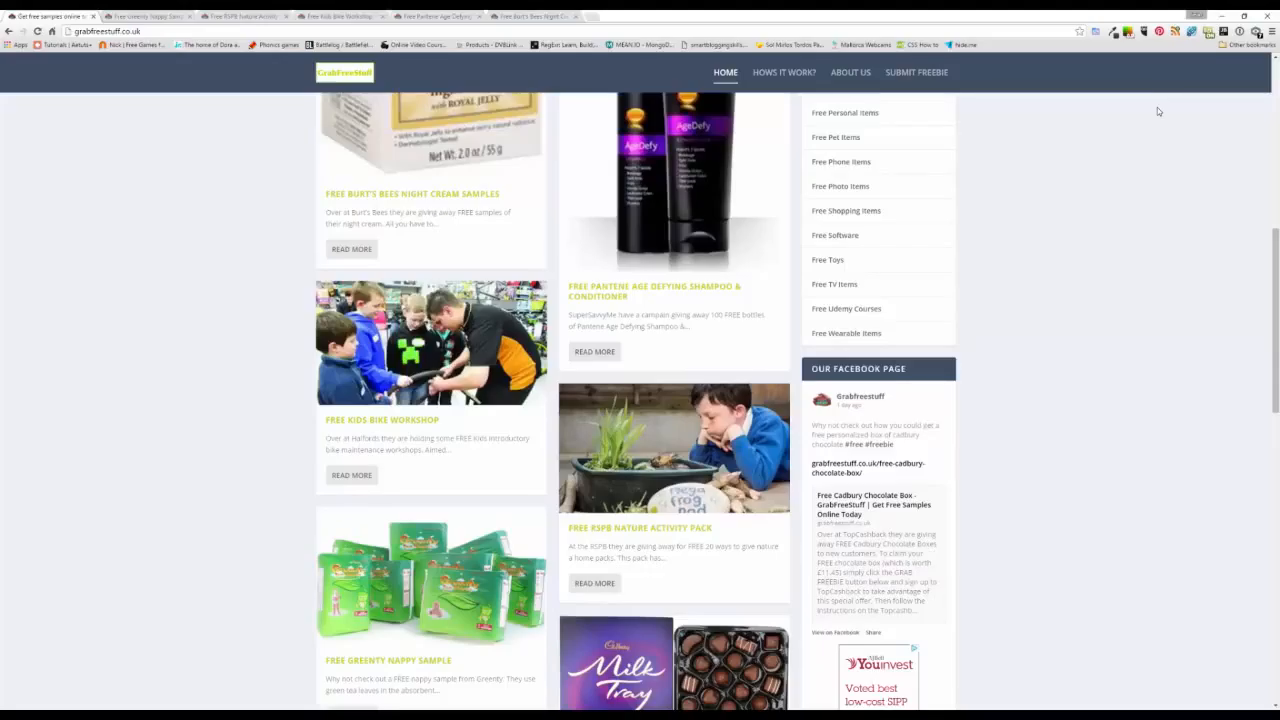
mouse_move(1160, 90)
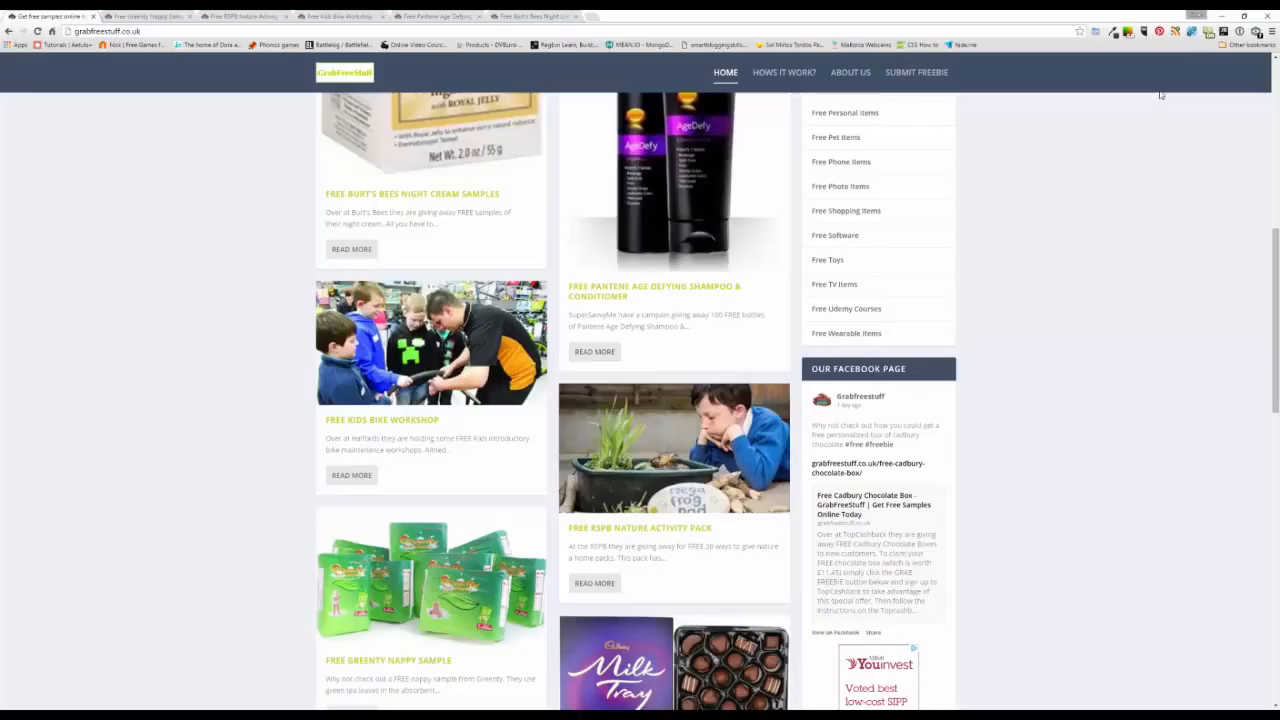
mouse_move(430, 576)
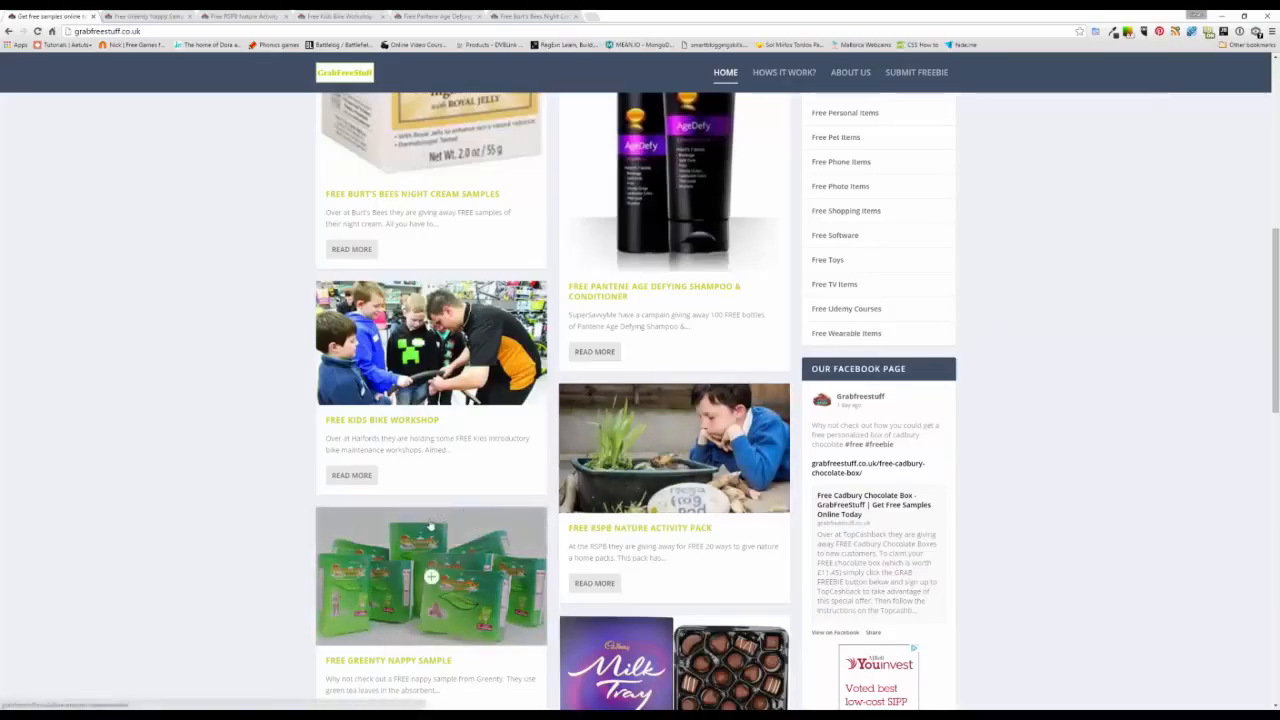
mouse_move(672, 448)
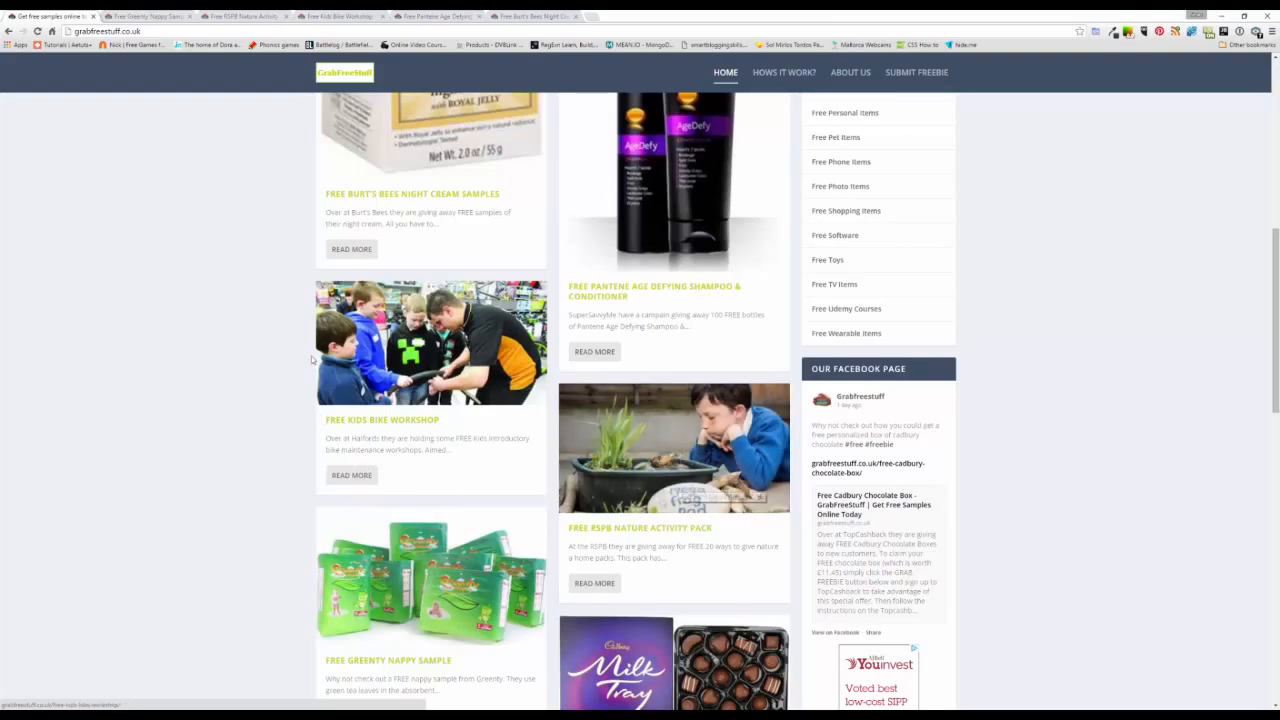
mouse_move(360, 344)
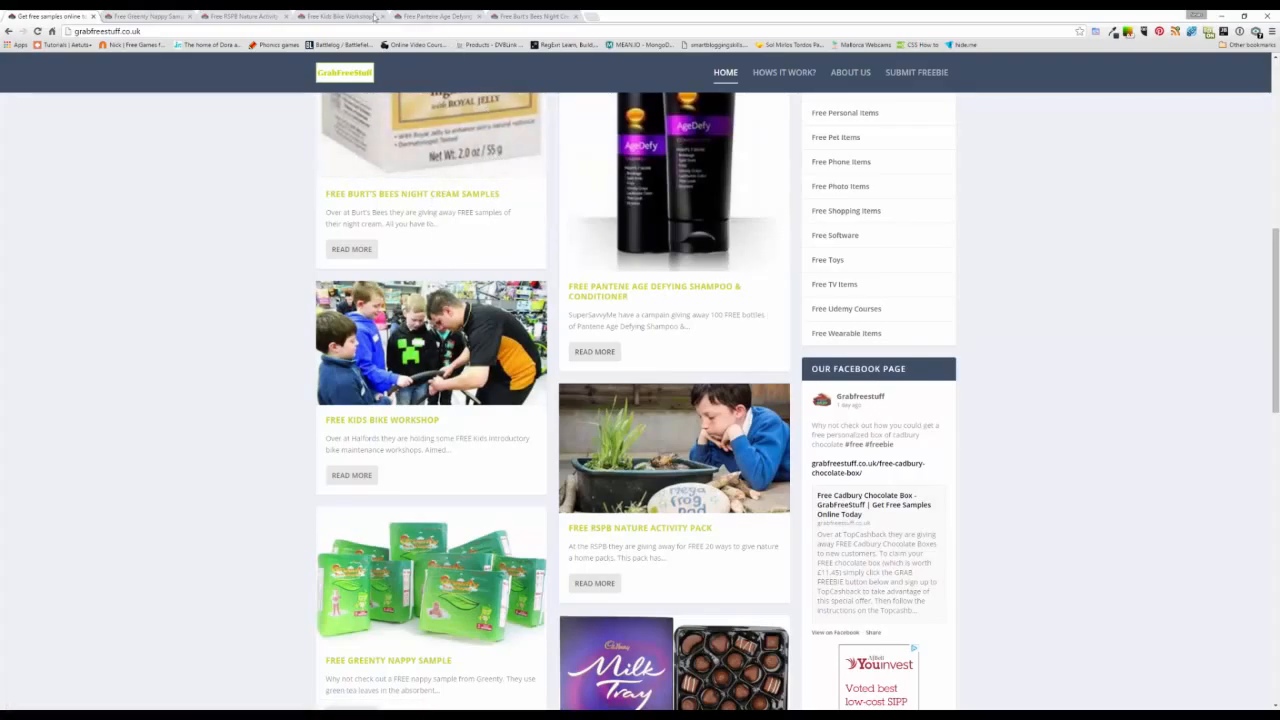
Show the Free Greenty Nappy Sample article with its product photo and description.
click(388, 660)
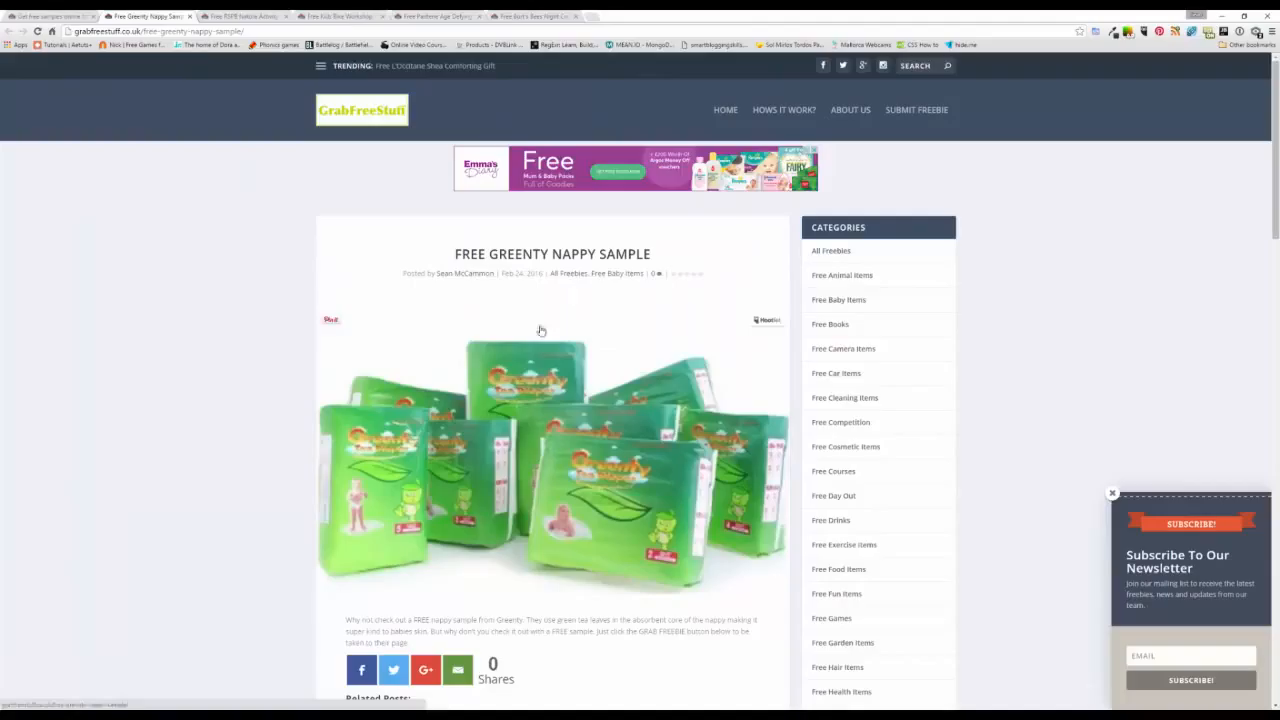
mouse_move(716, 540)
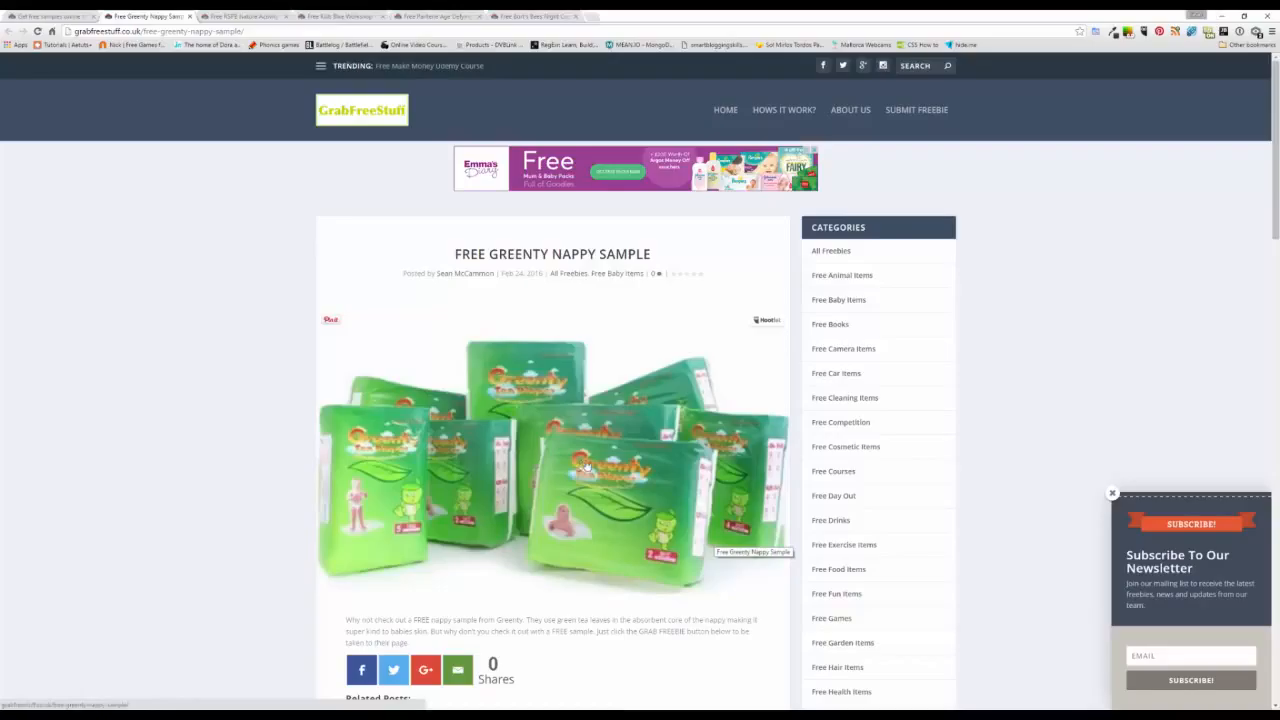
mouse_move(752, 384)
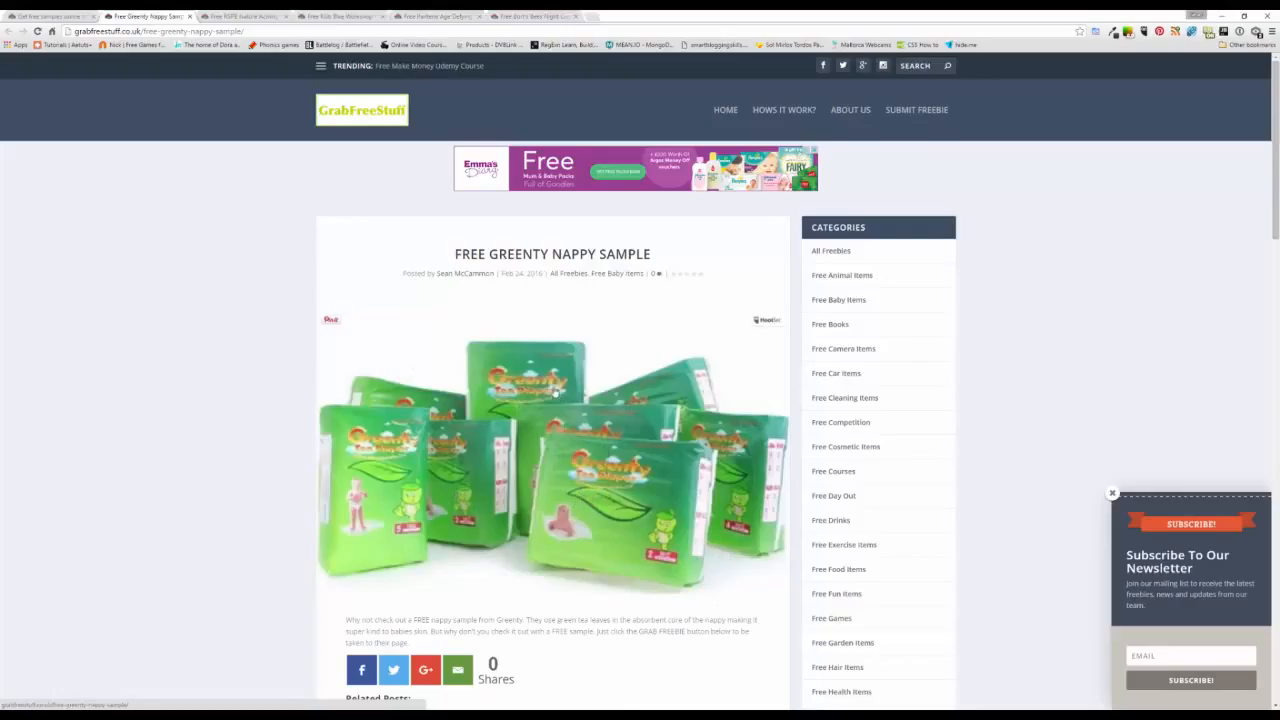
mouse_move(520, 496)
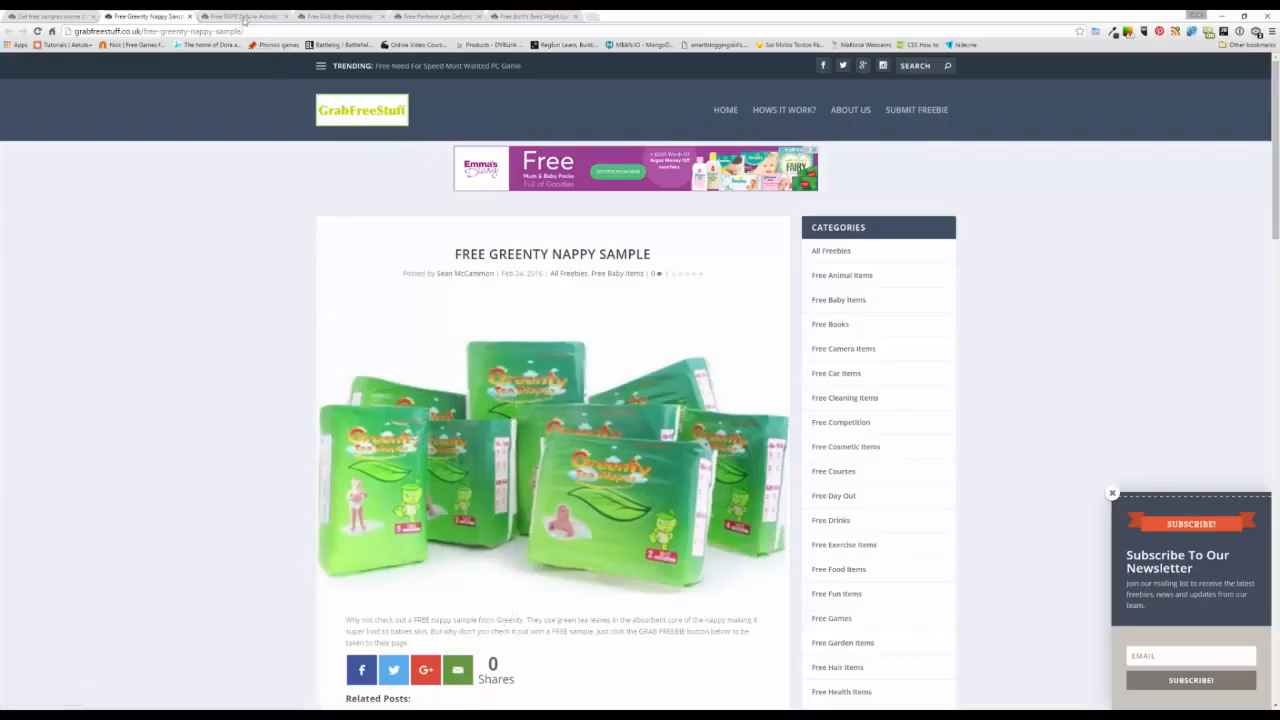
Show the Free RSPB Nature Activity Pack article with its grab-freebie link.
click(240, 16)
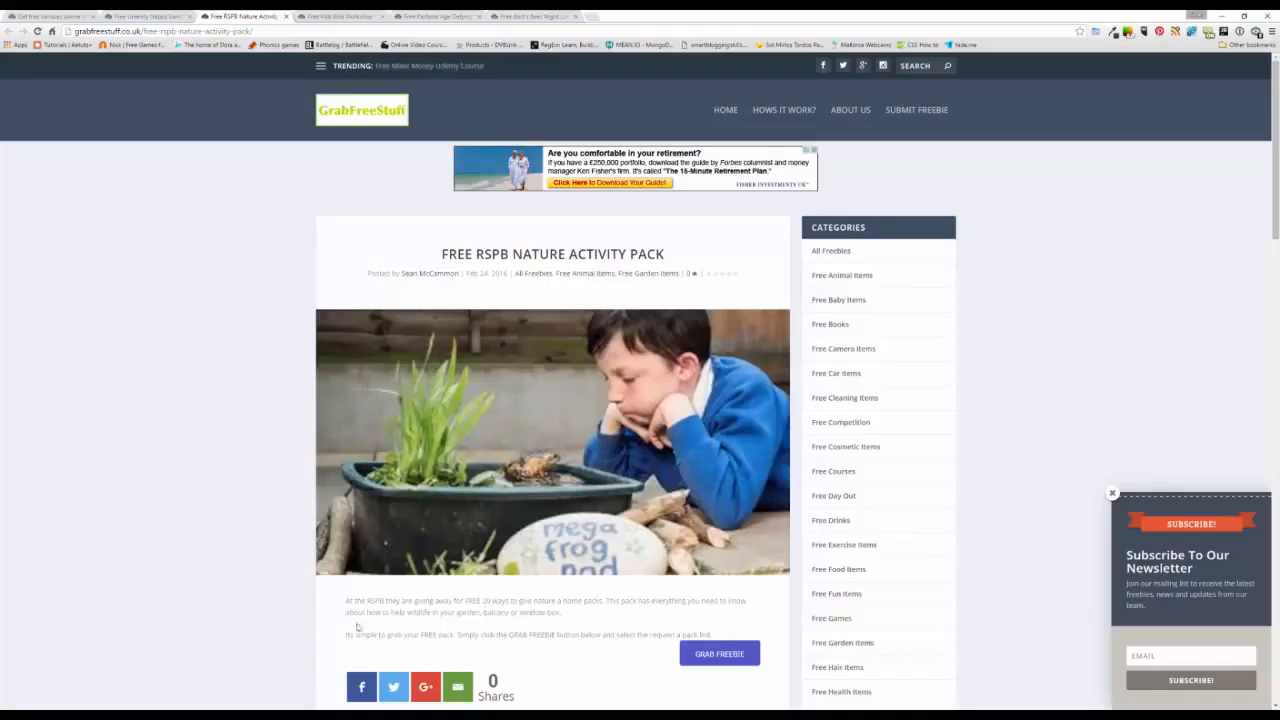
mouse_move(482, 628)
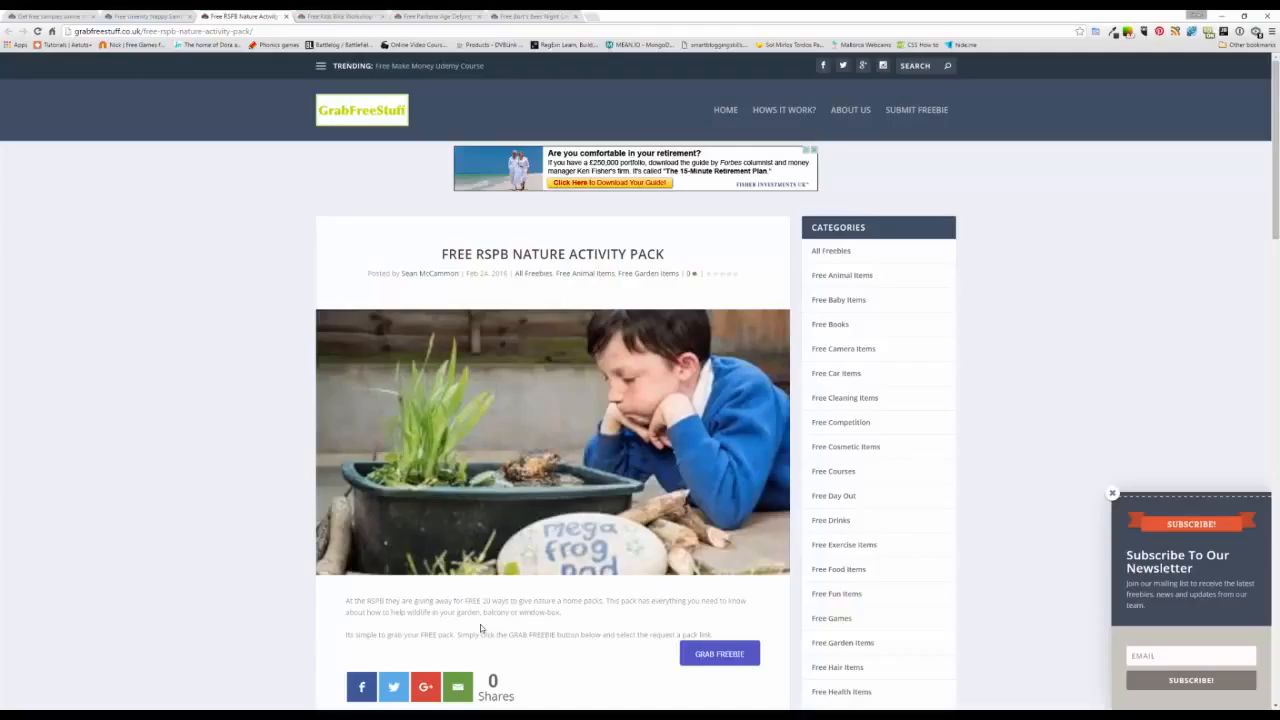
mouse_move(496, 572)
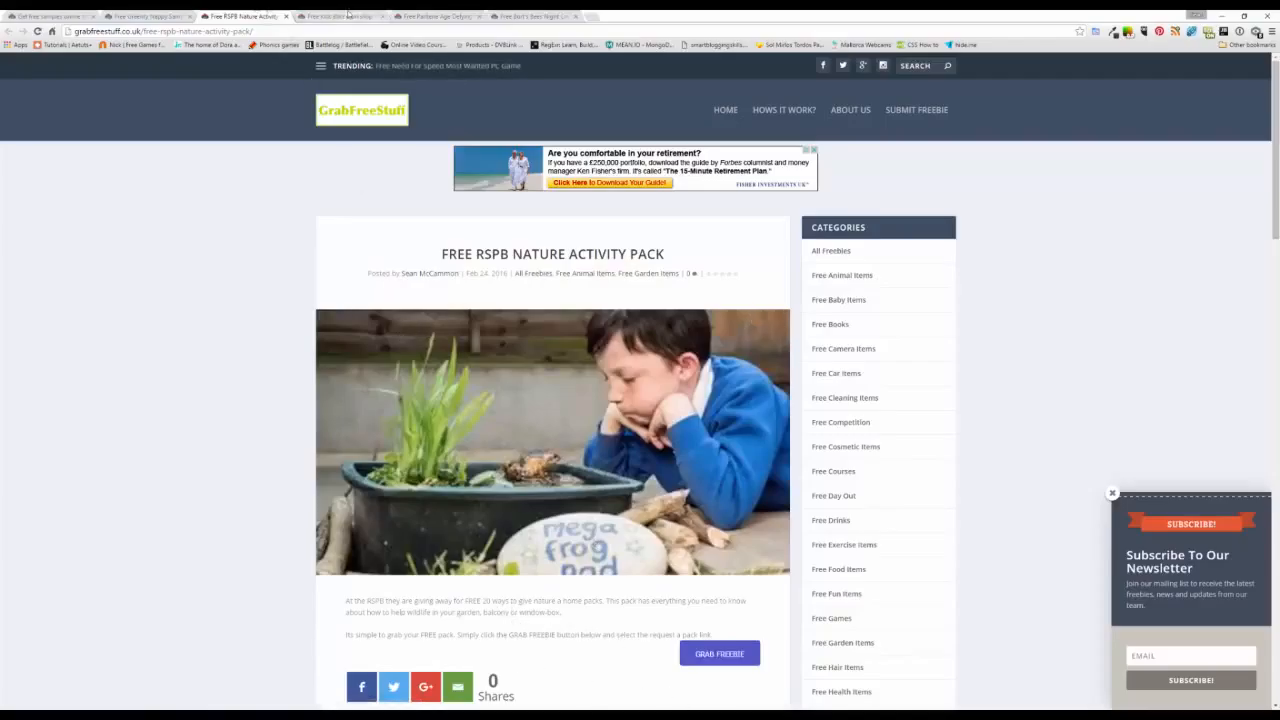
View the Free Kids Bike Workshop post, then move on to the Pantene shampoo post.
click(336, 16)
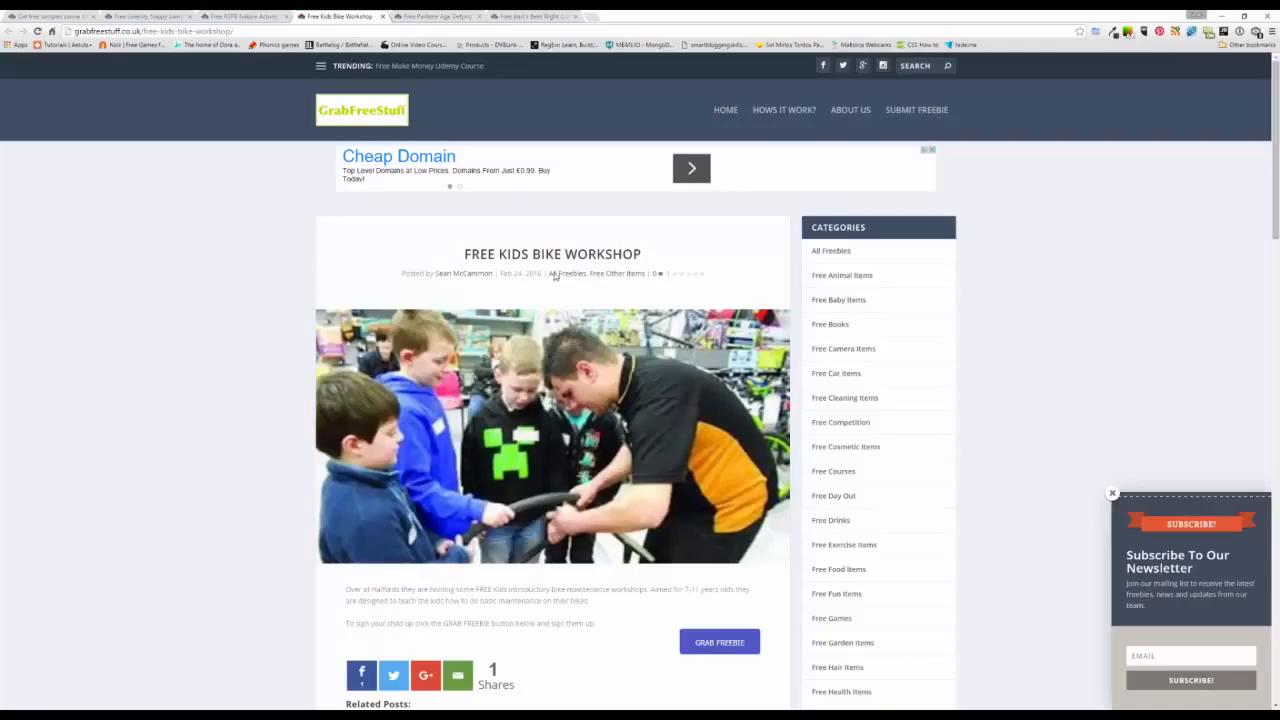
mouse_move(564, 216)
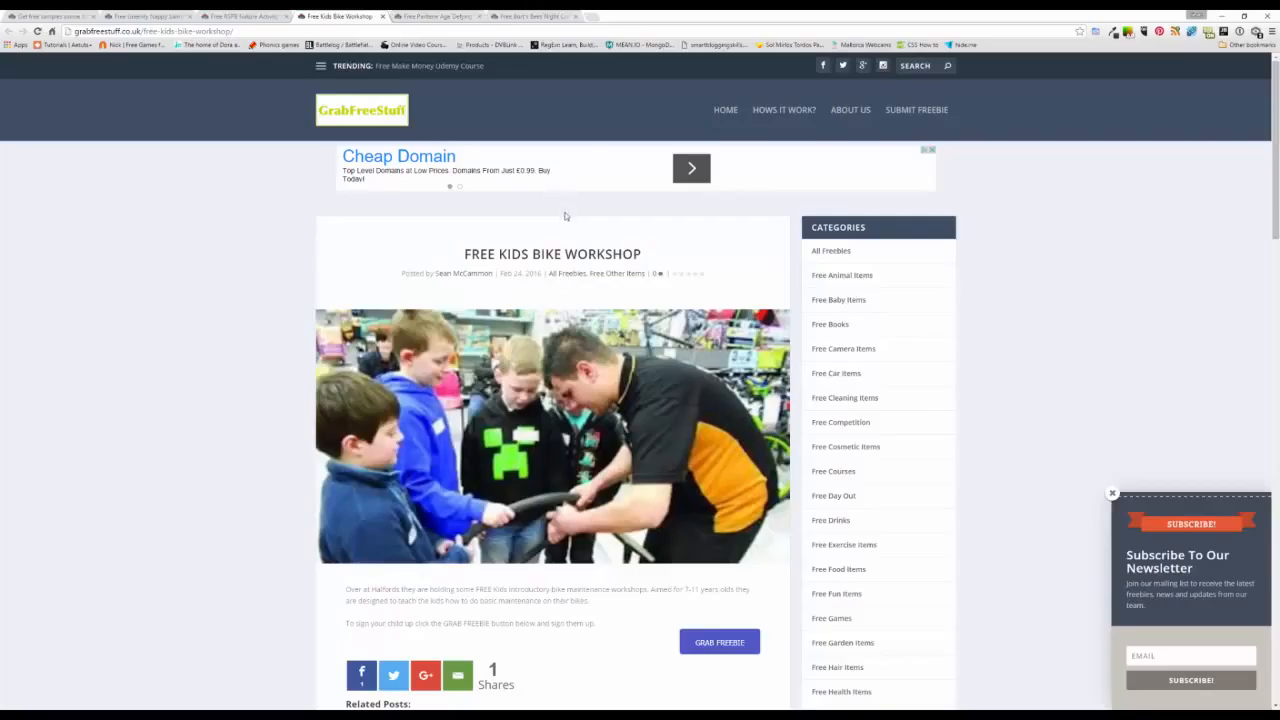
click(436, 16)
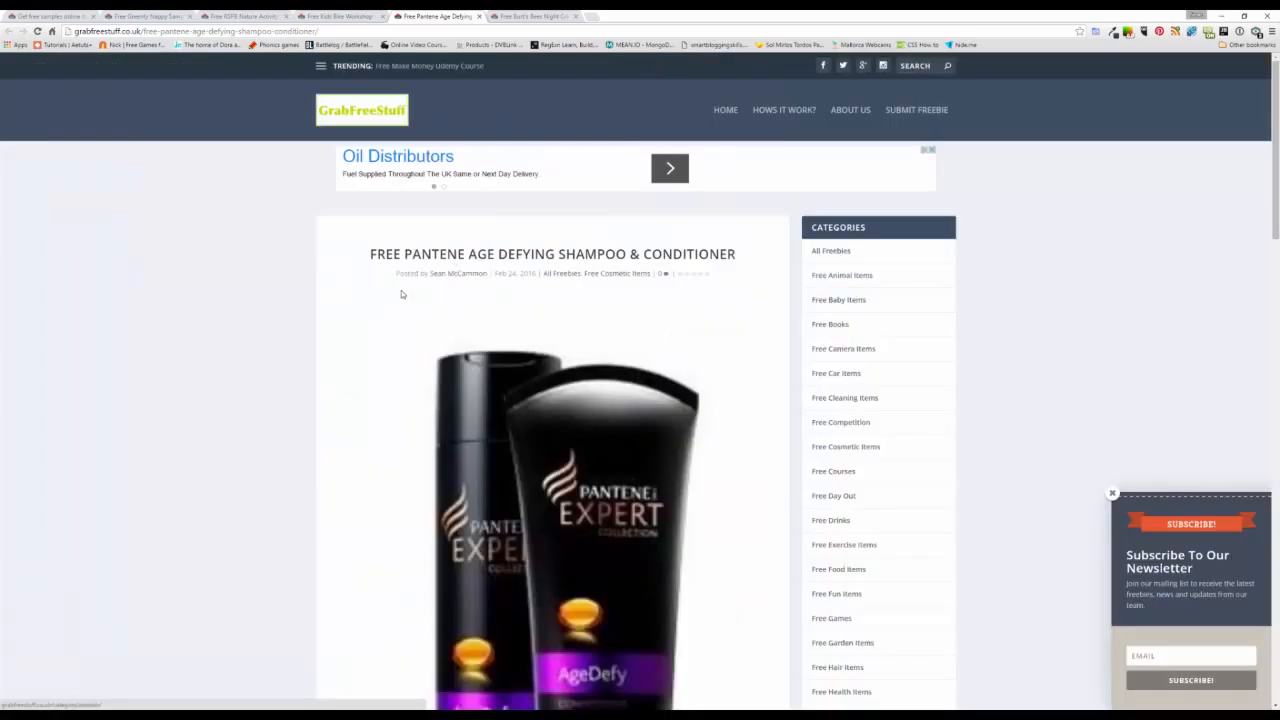
Read the Pantene Age Defying post from photo to sharing options, then move to Burt's Bees.
scroll(down, 3)
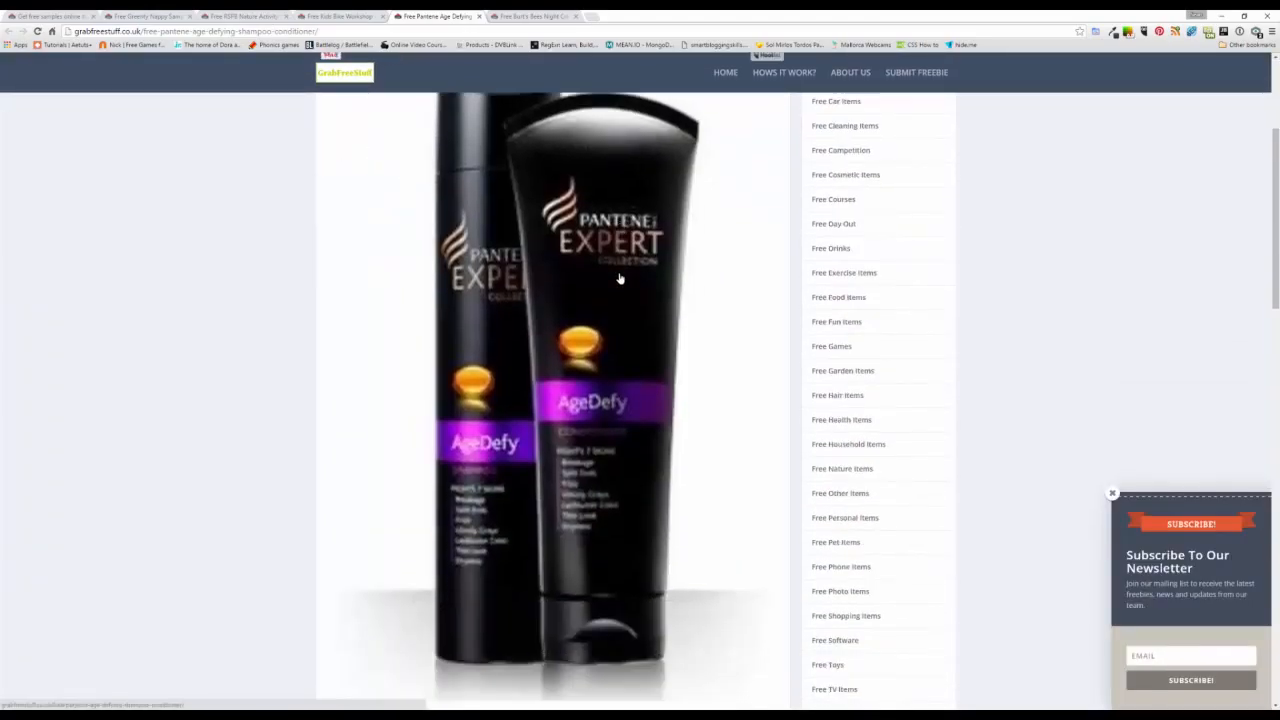
scroll(down, 3)
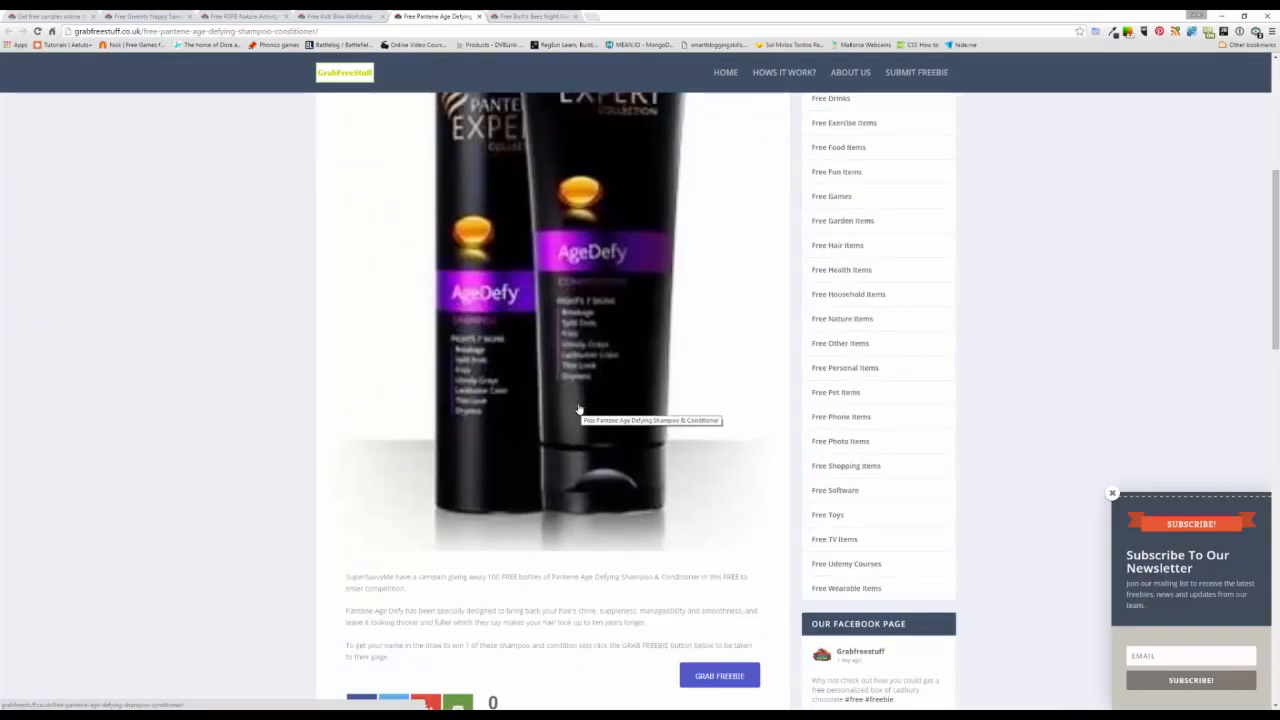
scroll(up, 3)
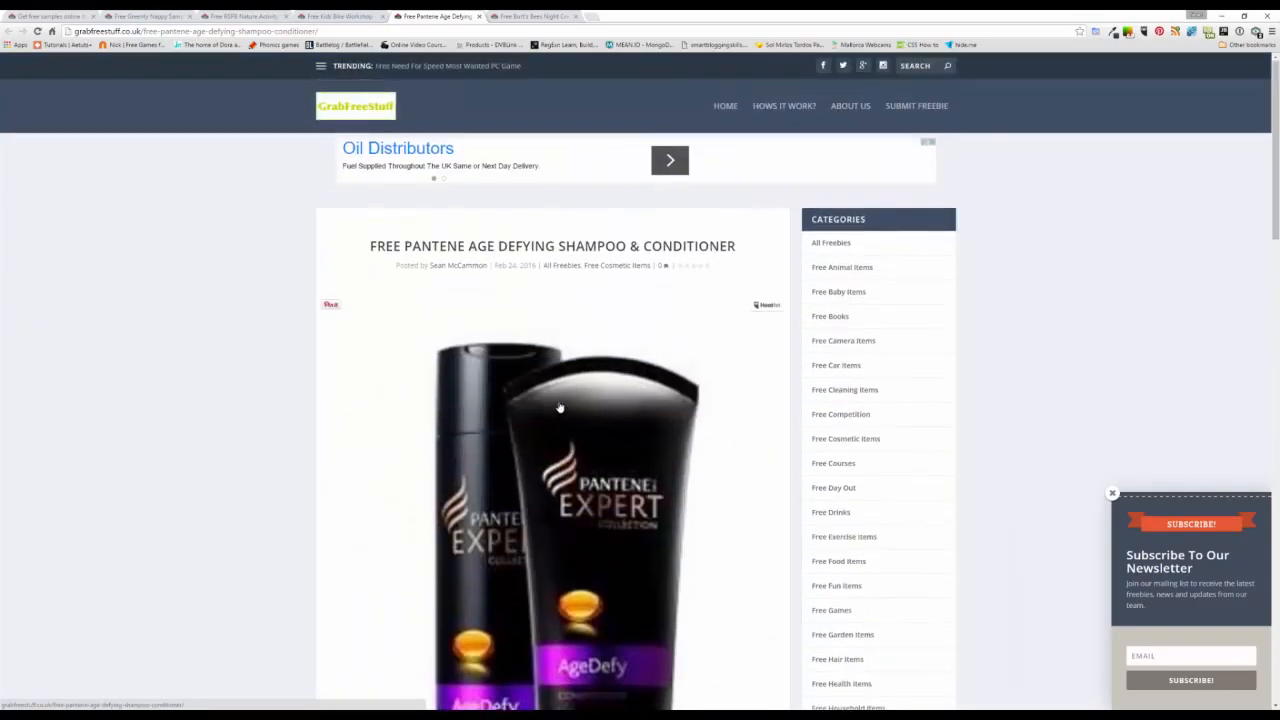
scroll(down, 3)
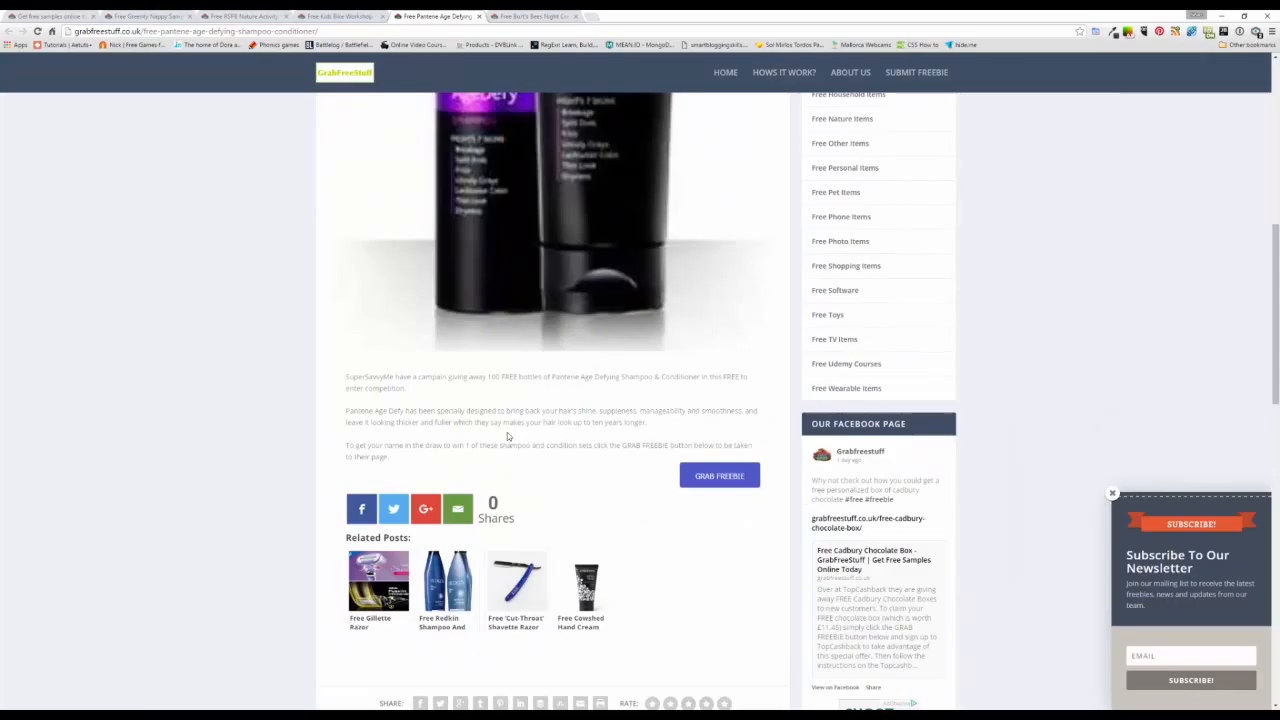
scroll(up, 3)
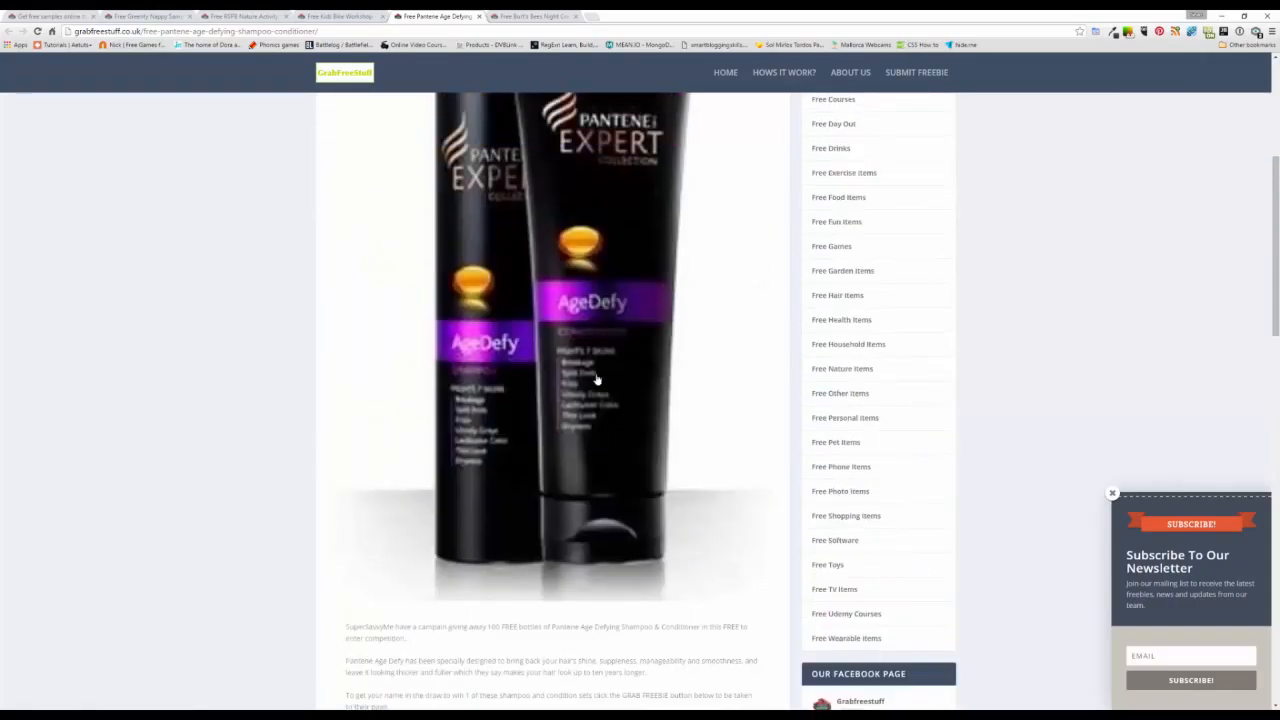
scroll(up, 3)
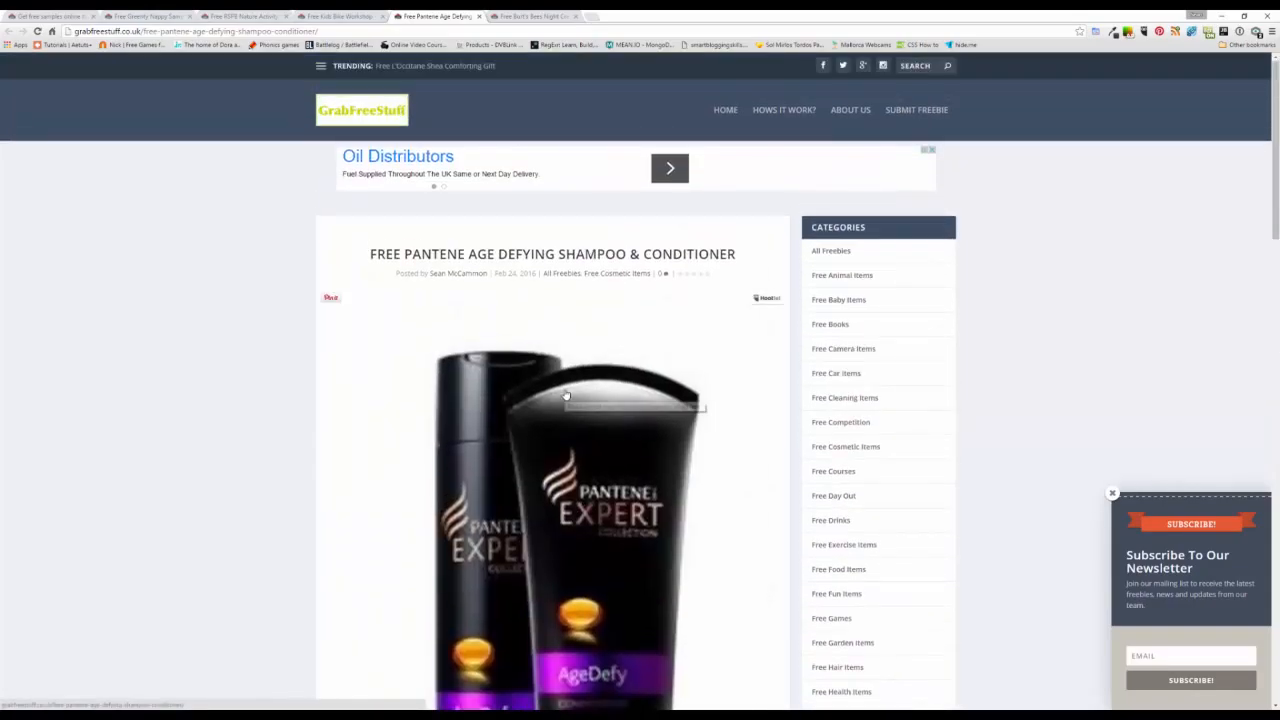
scroll(down, 3)
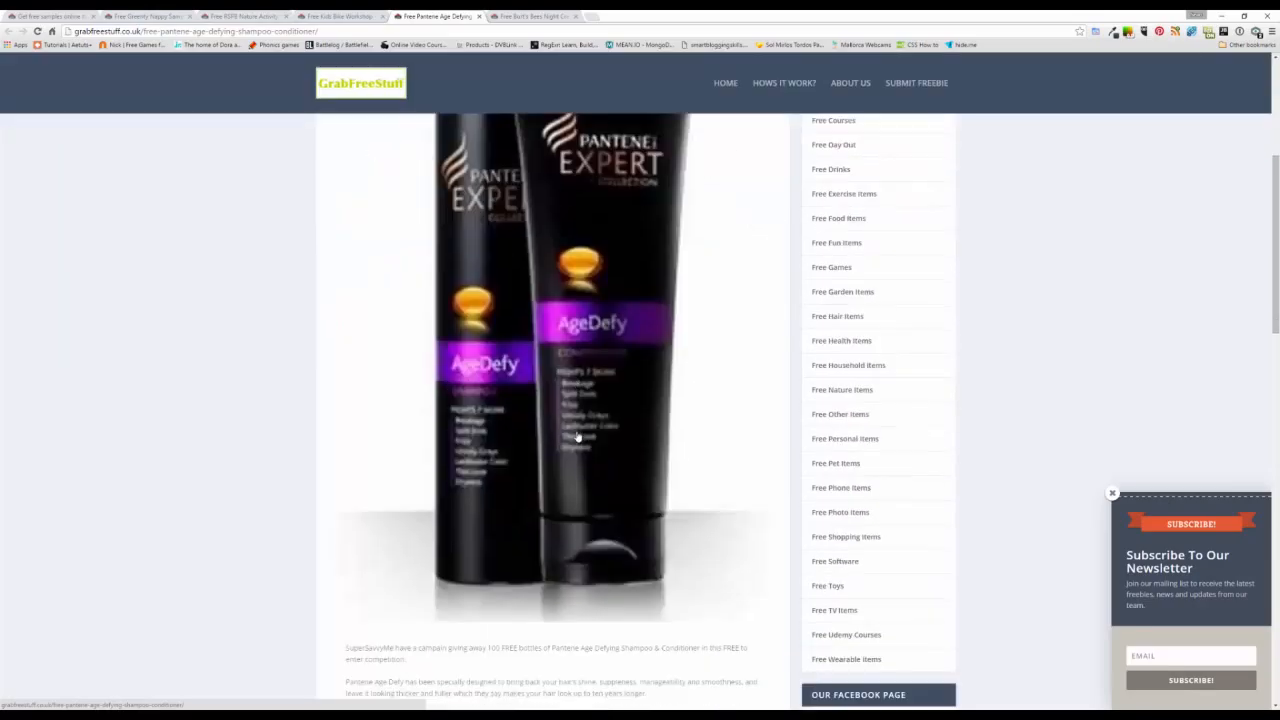
scroll(up, 3)
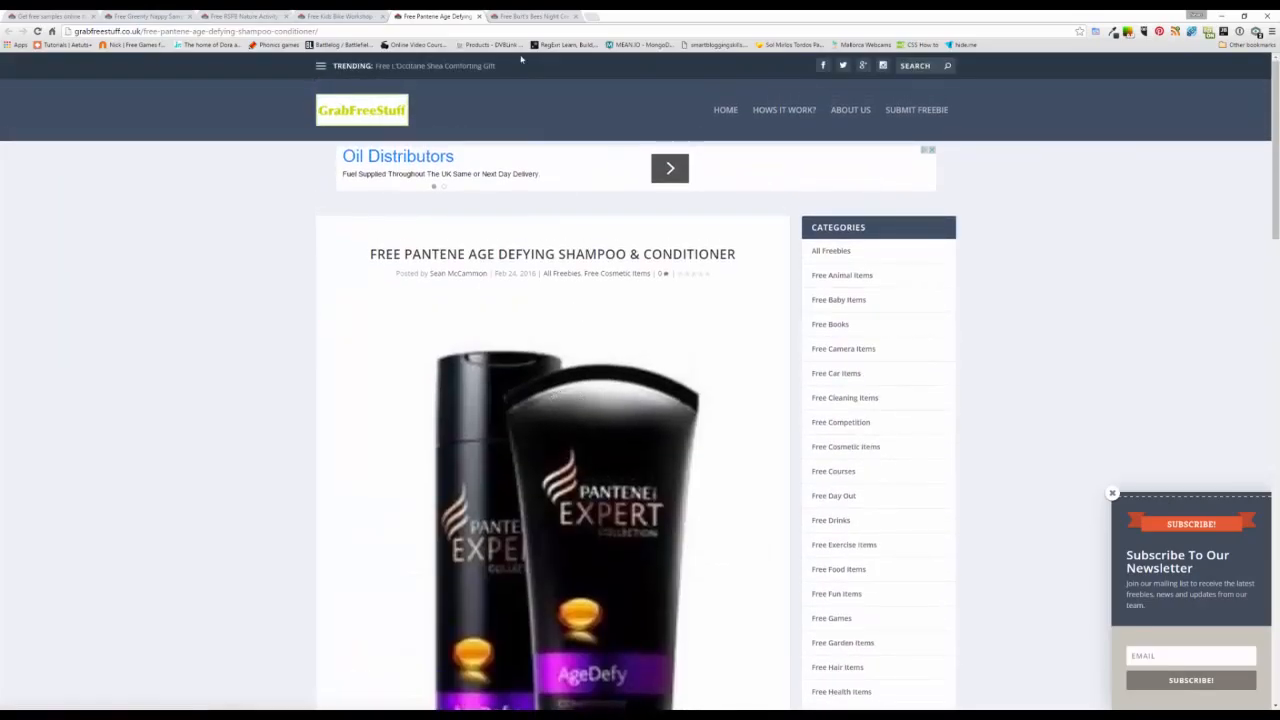
click(530, 16)
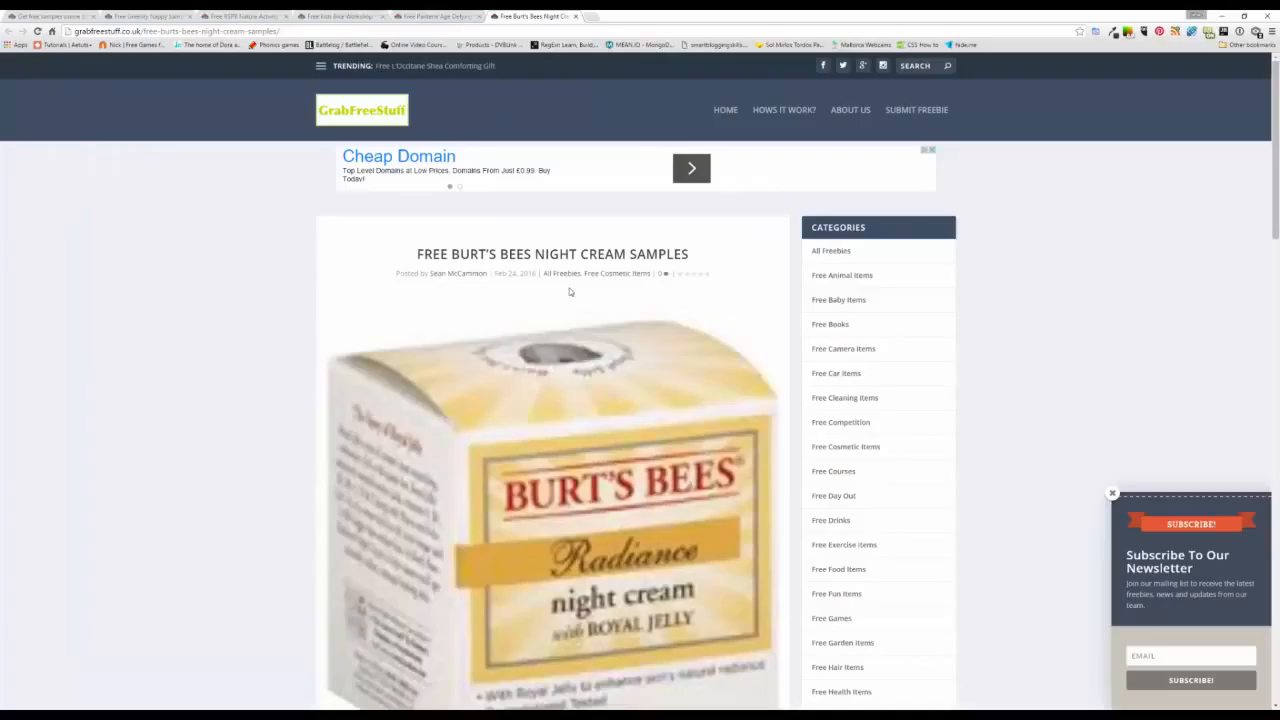
mouse_move(664, 424)
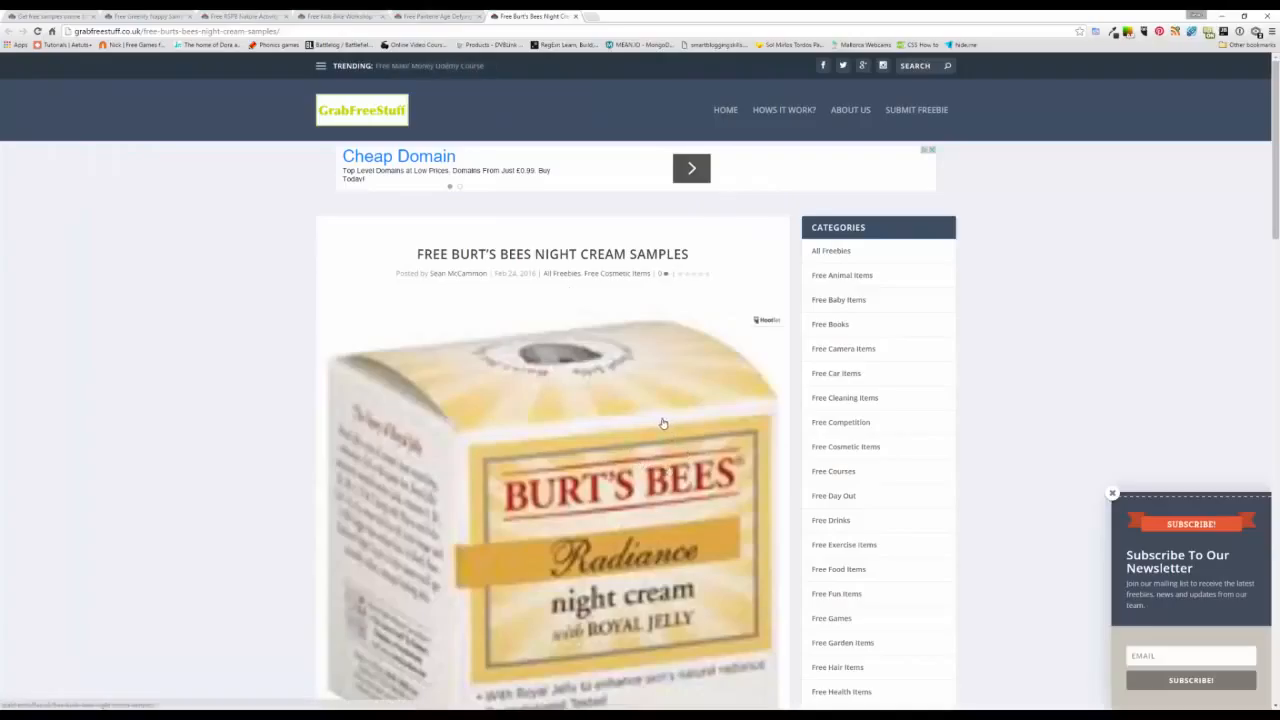
mouse_move(668, 544)
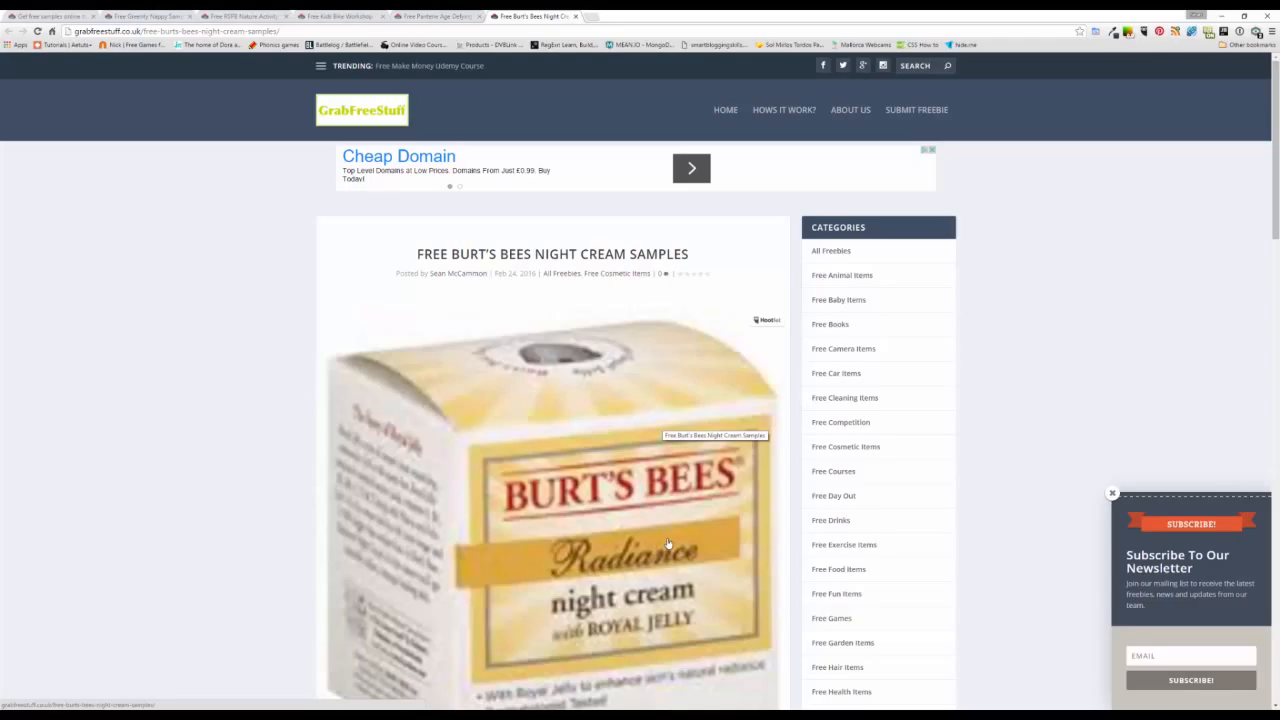
Read the Burt's Bees Night Cream Samples post down to its Grab Freebie button and related posts.
scroll(down, 3)
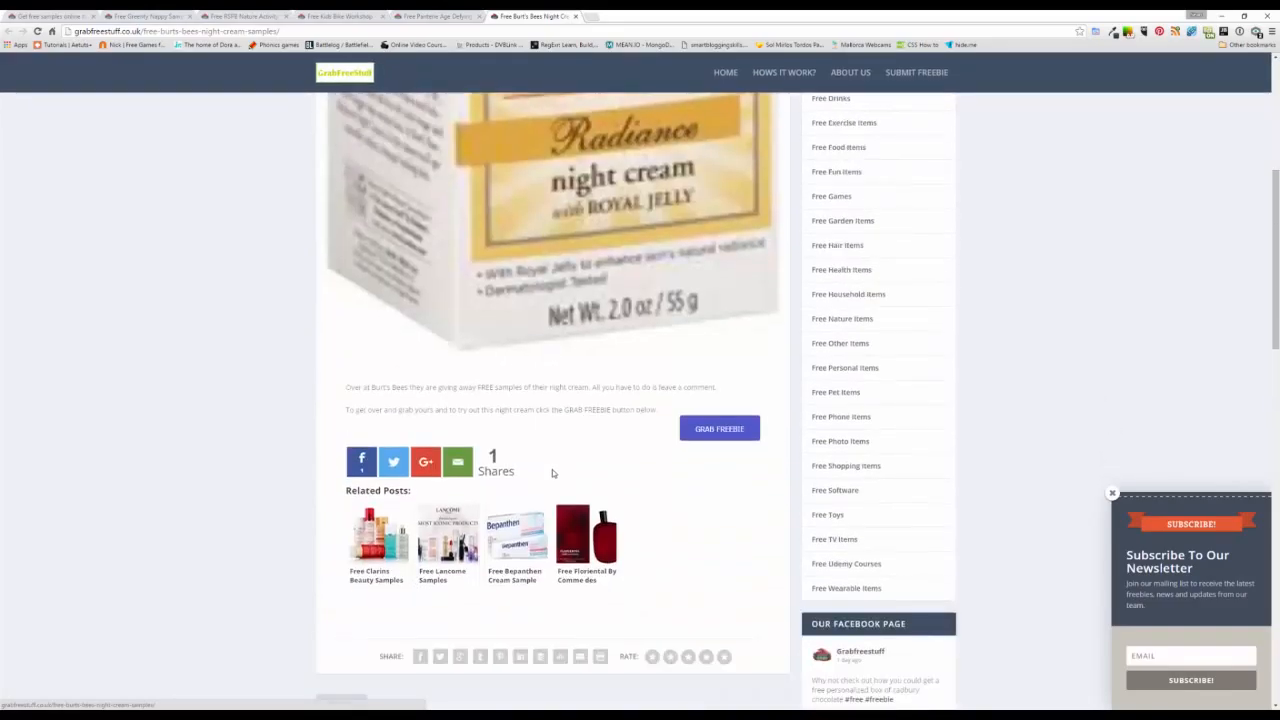
scroll(up, 3)
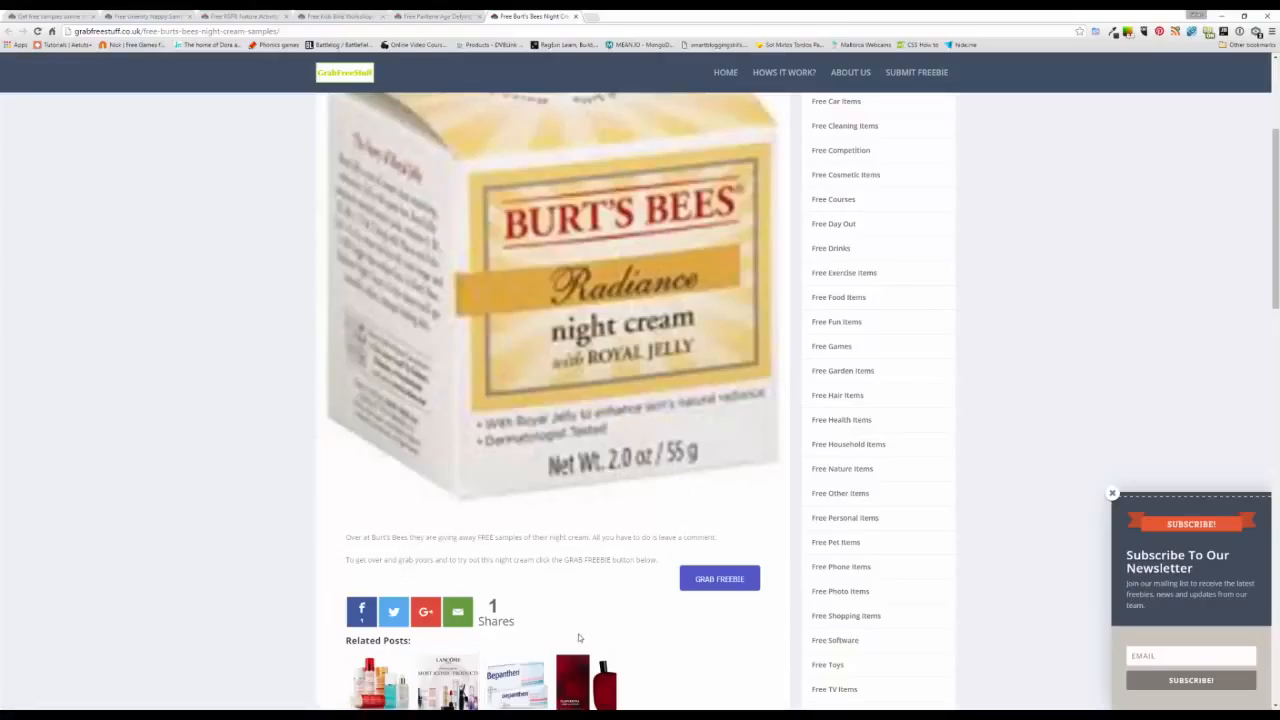
mouse_move(700, 492)
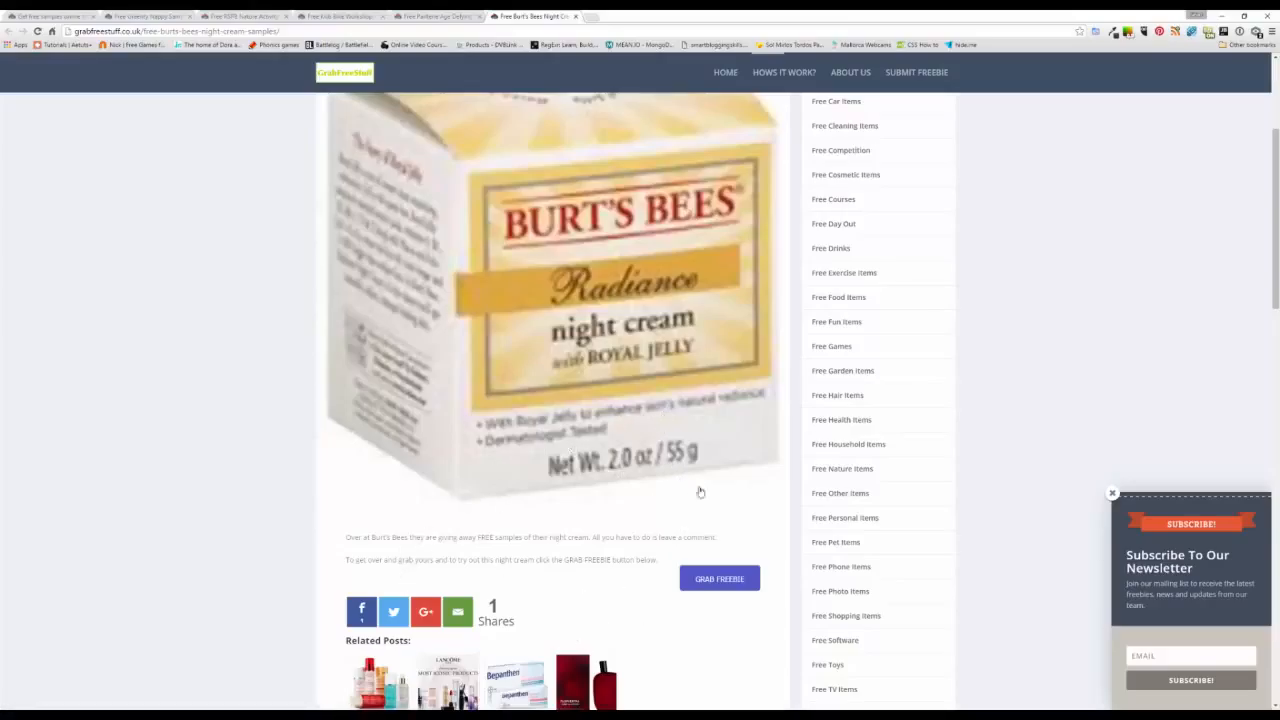
mouse_move(696, 508)
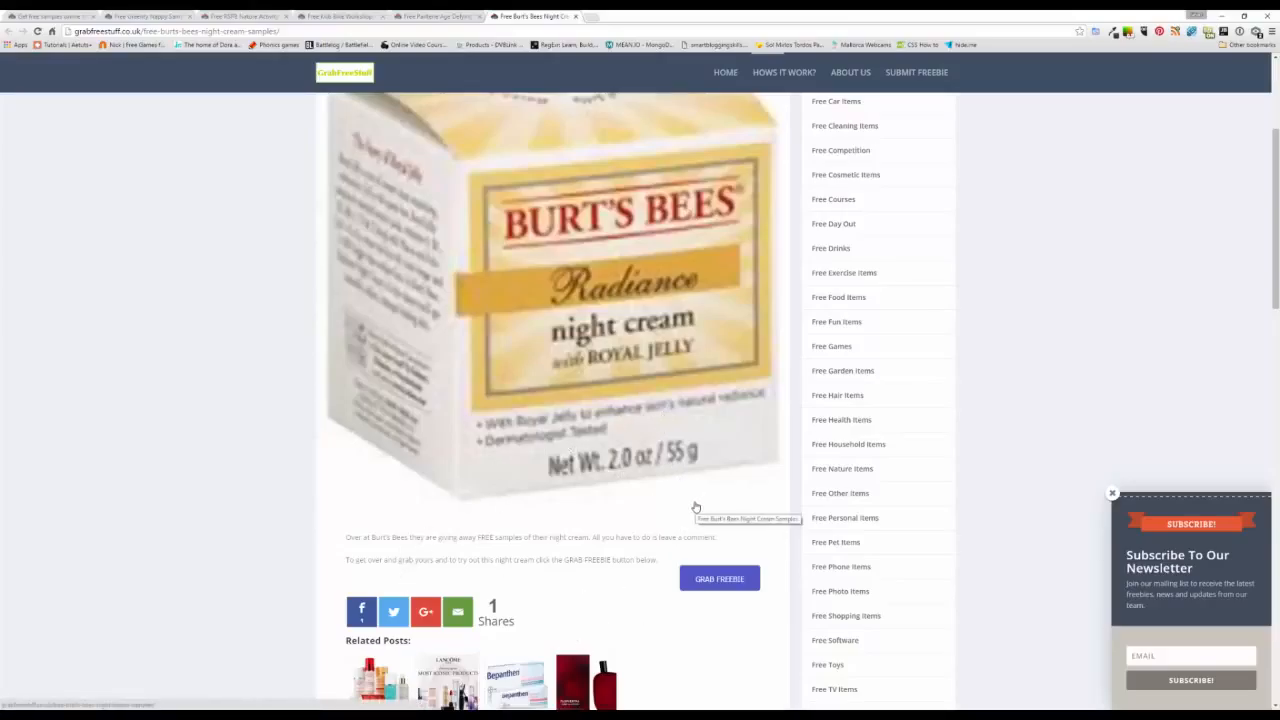
scroll(up, 3)
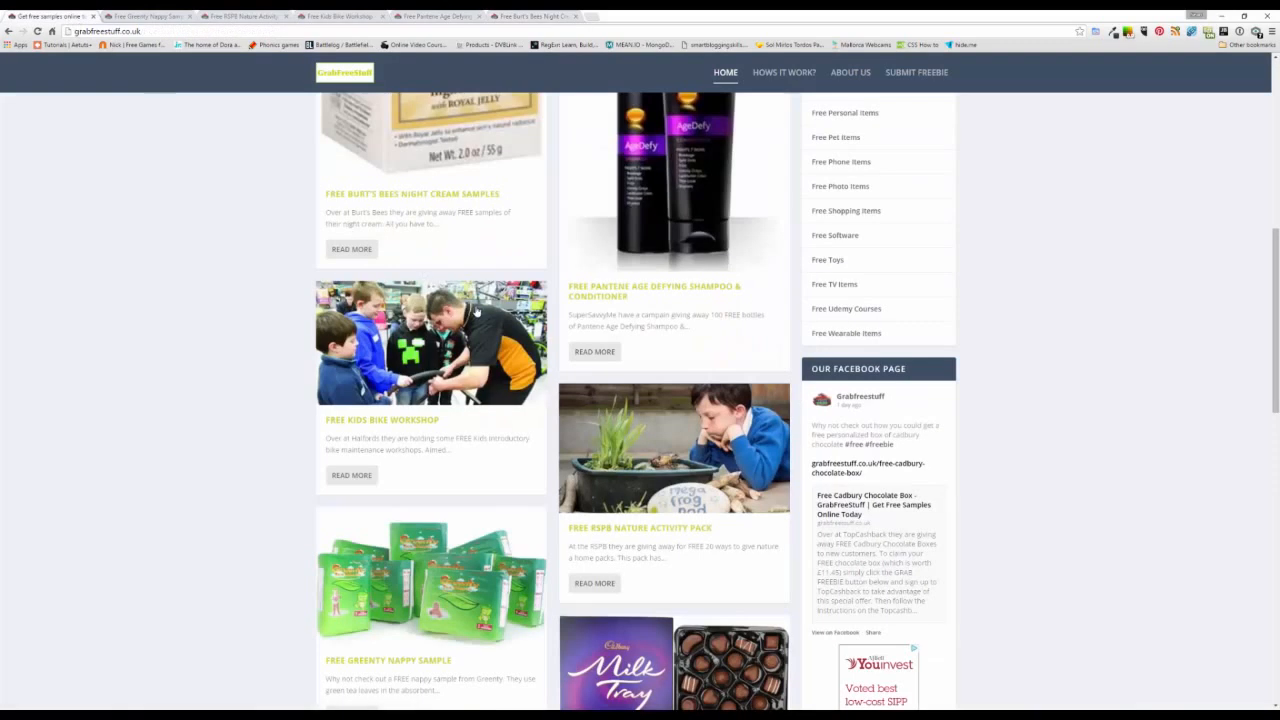
Browse the homepage grid showing the Burt's Bees, Pantene, Kids Bike and RSPB posts.
scroll(up, 3)
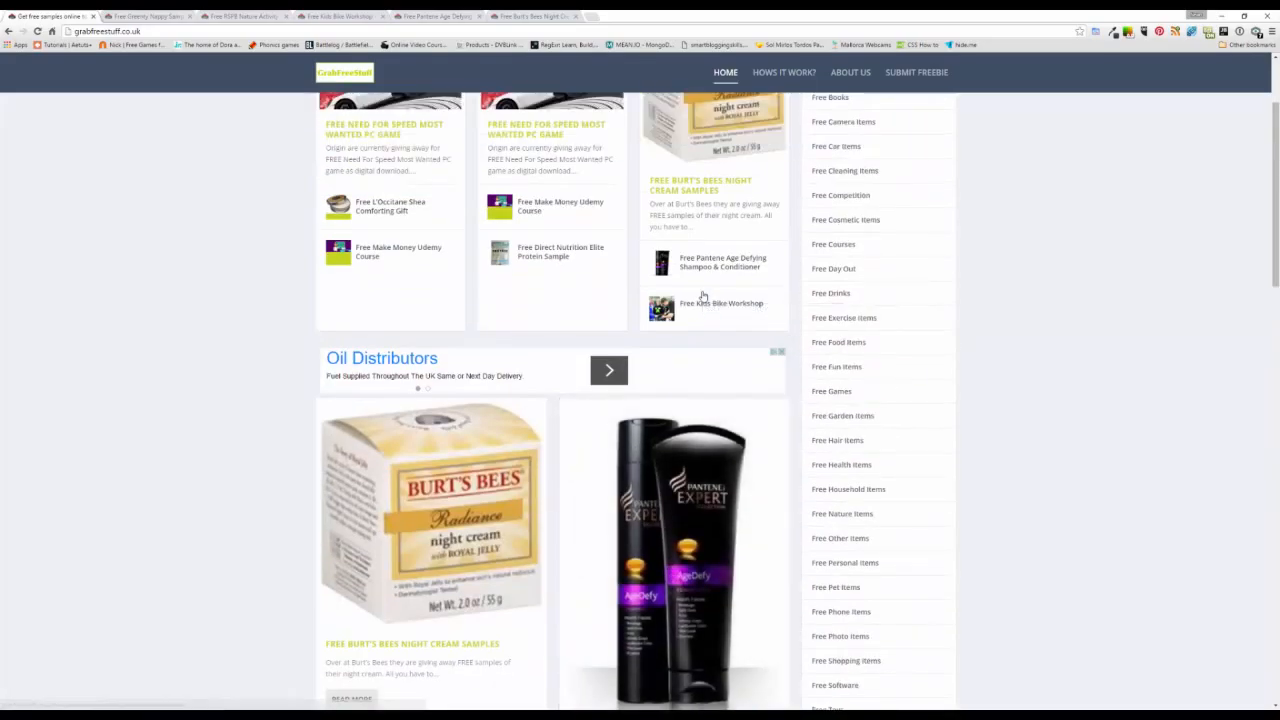
scroll(down, 3)
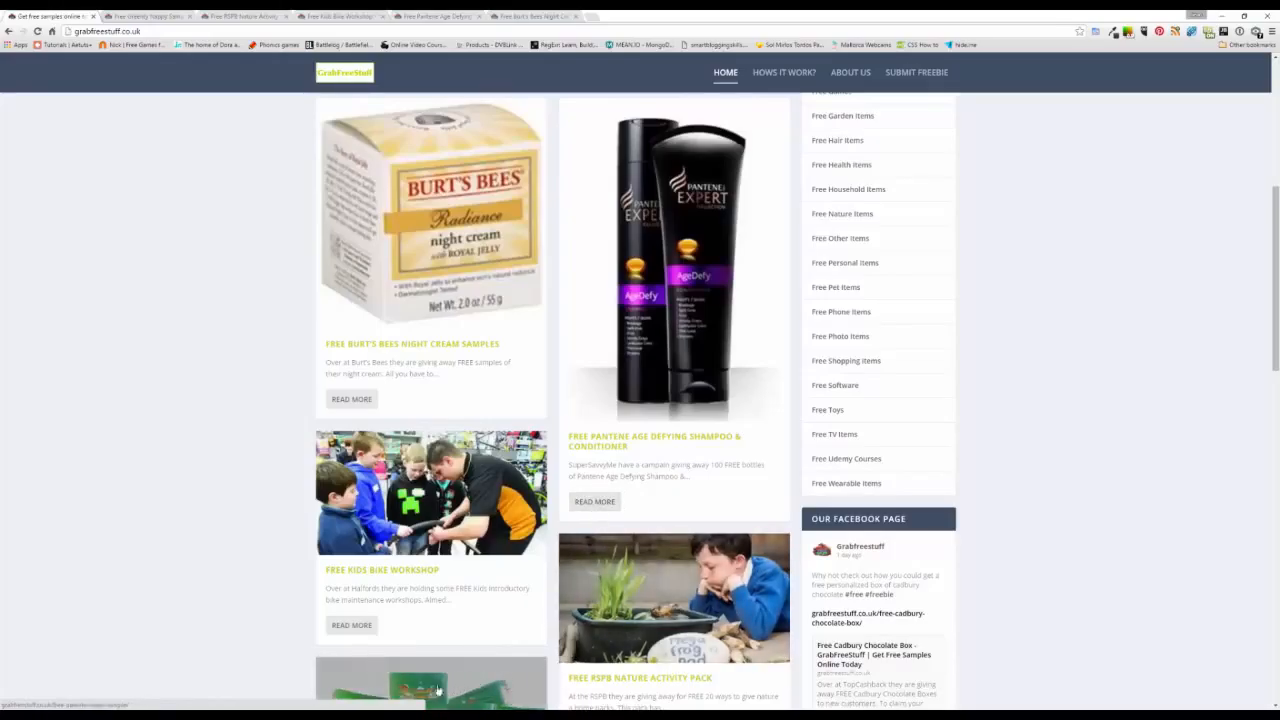
mouse_move(240, 616)
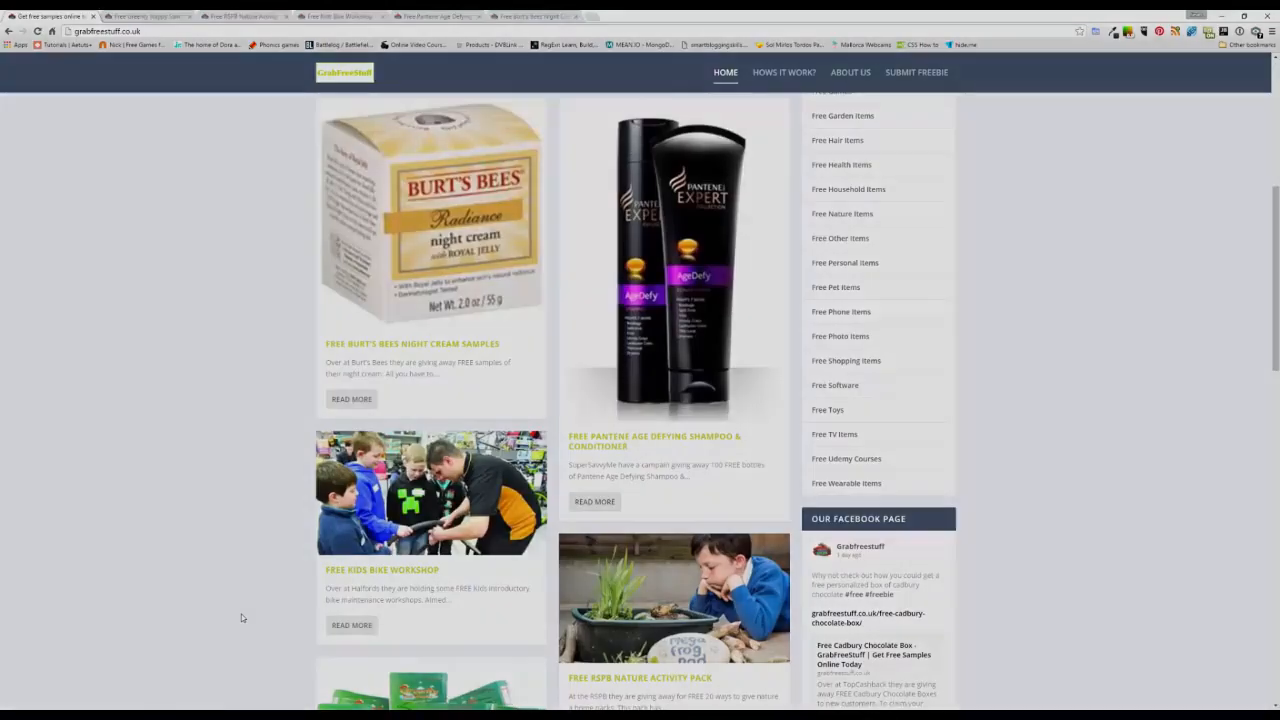